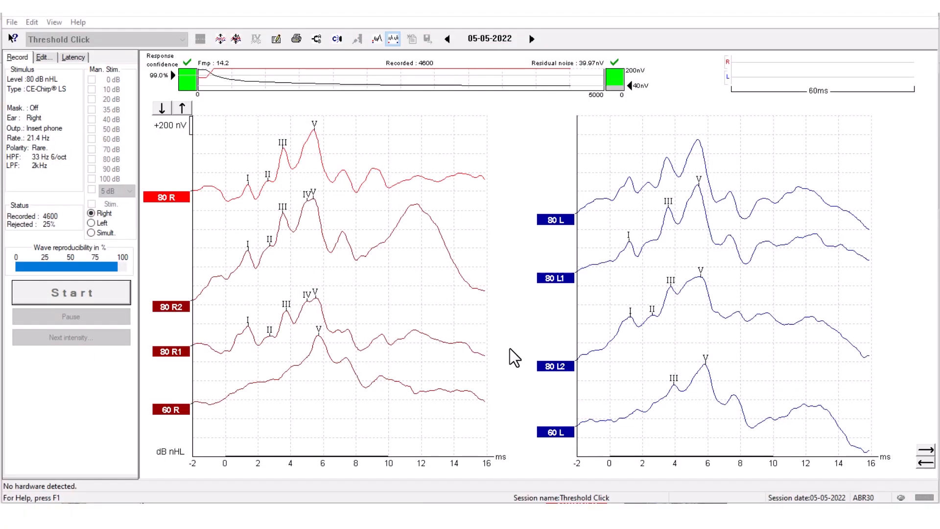
pyautogui.moveTo(441, 342)
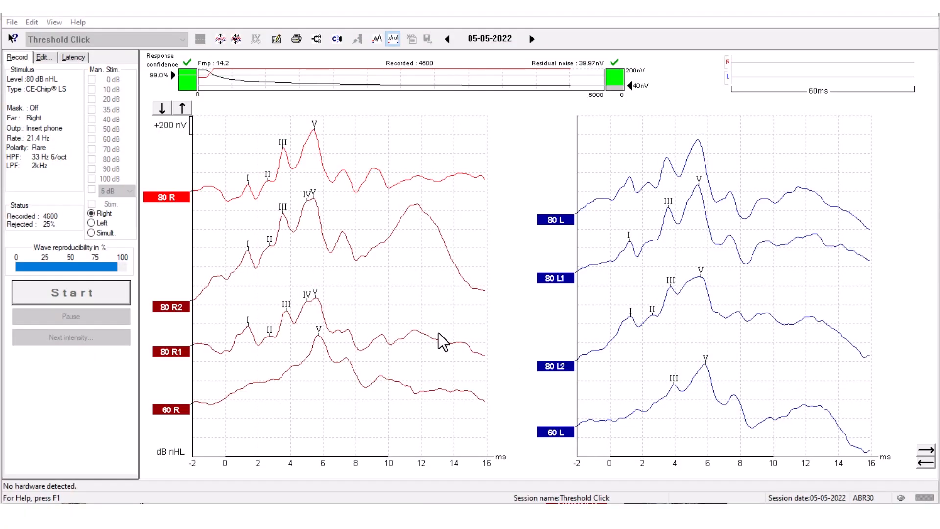
pyautogui.moveTo(451, 347)
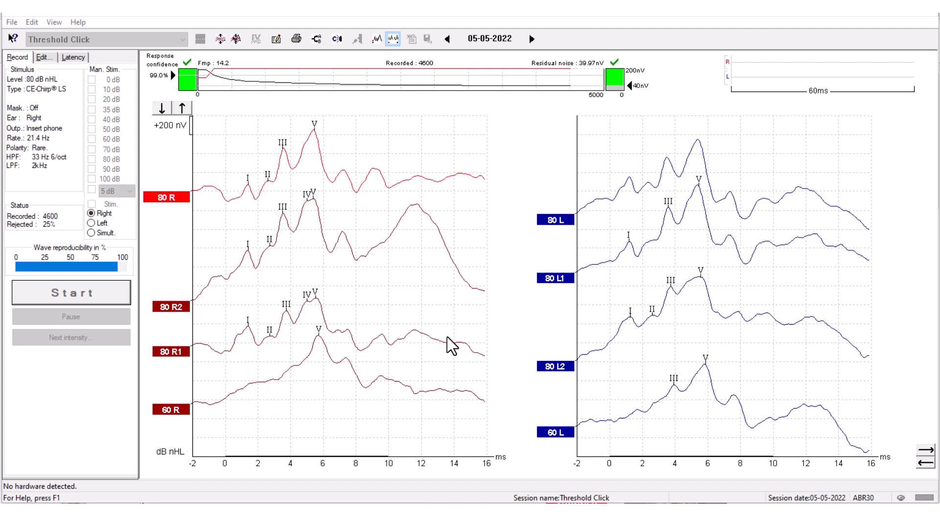
pyautogui.moveTo(796, 330)
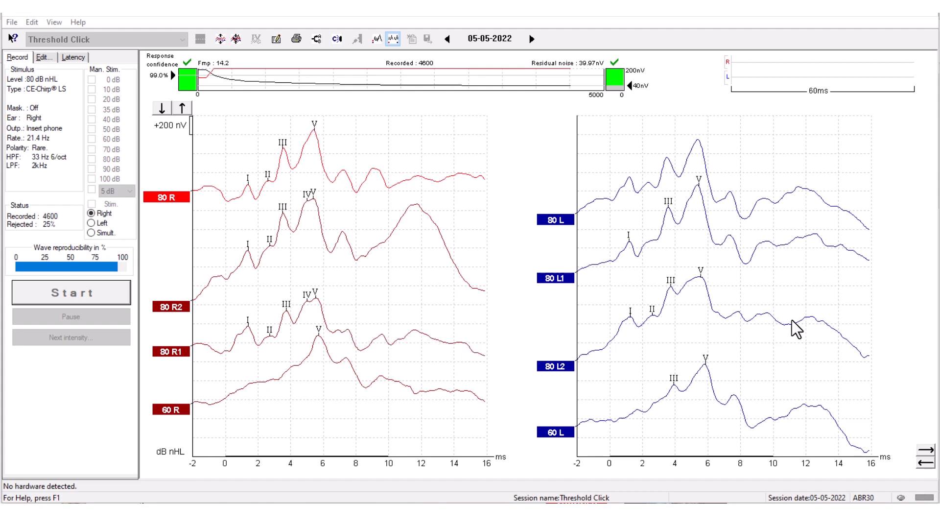
pyautogui.moveTo(768, 149)
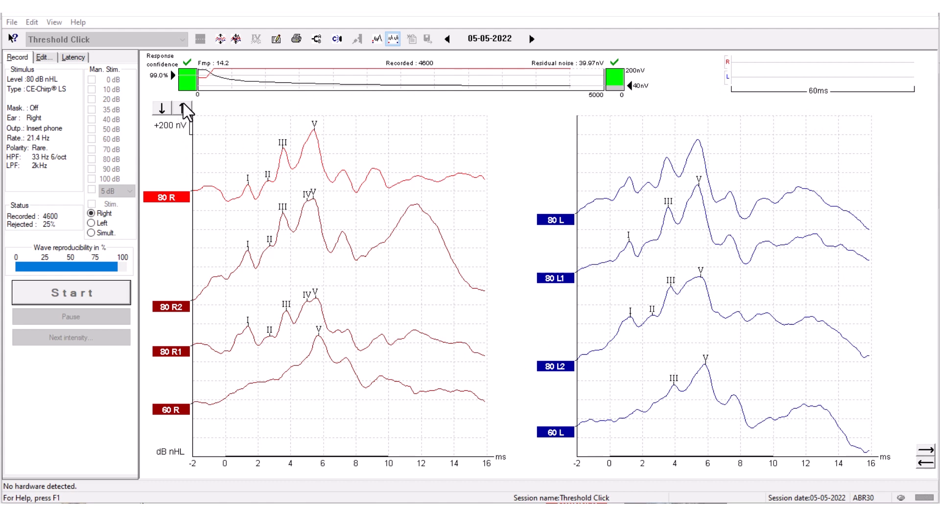
pyautogui.moveTo(187, 118)
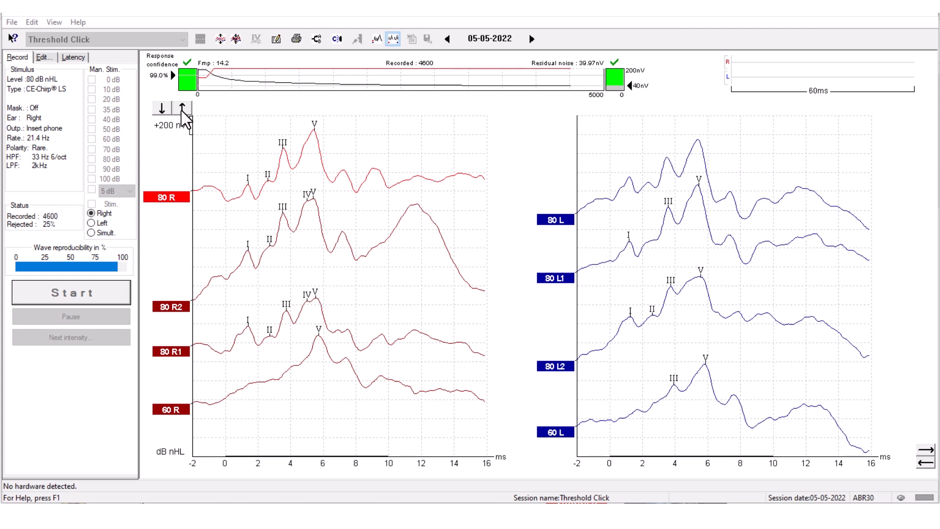
pyautogui.moveTo(182, 137)
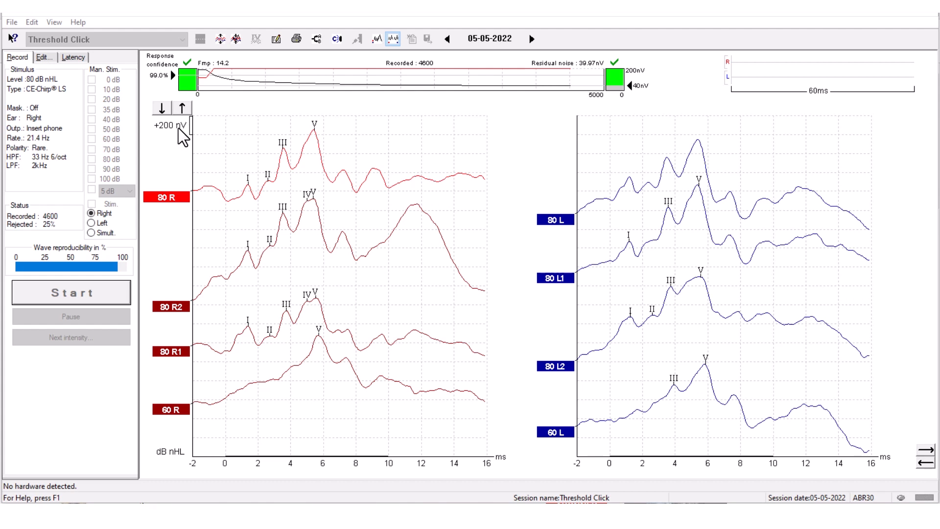
pyautogui.moveTo(183, 120)
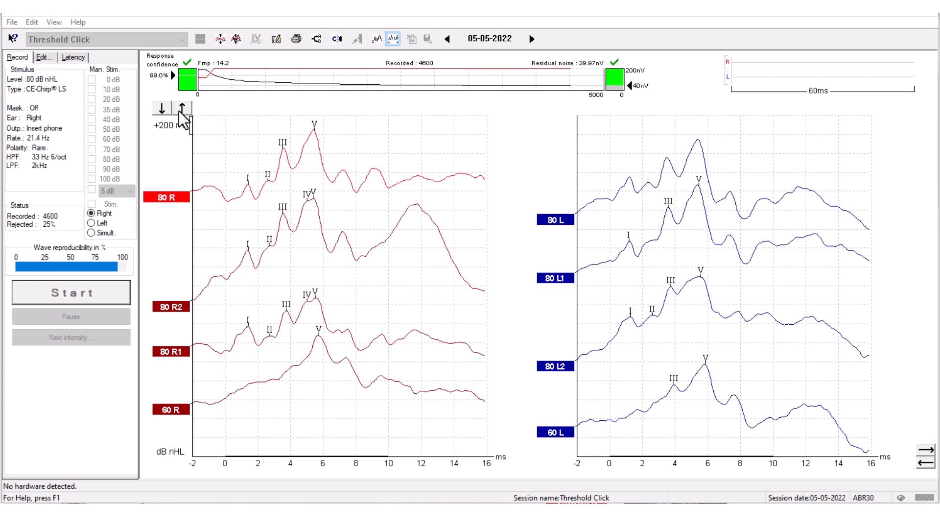
pyautogui.moveTo(169, 120)
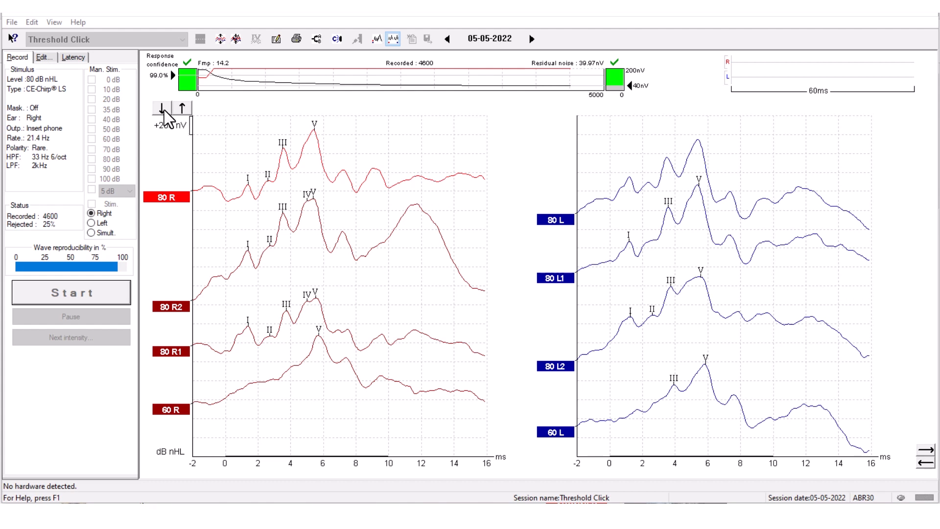
pyautogui.moveTo(182, 136)
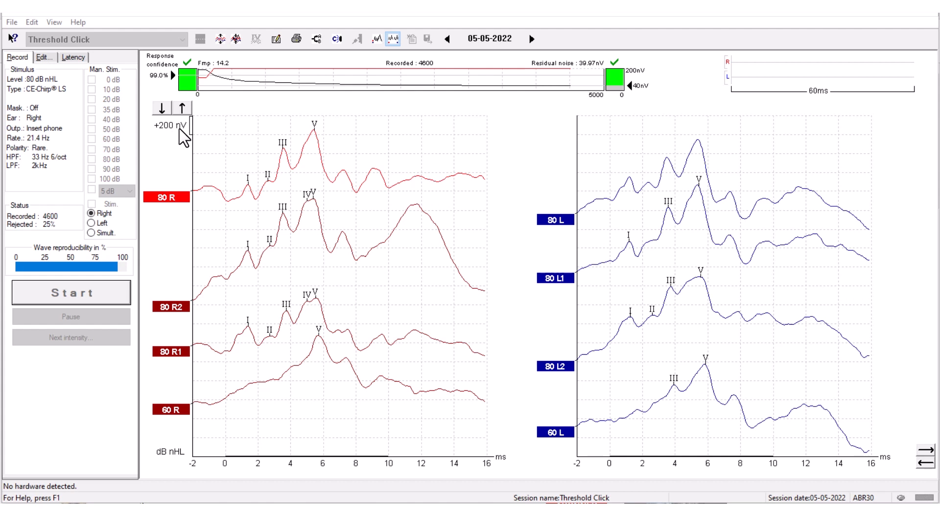
pyautogui.moveTo(186, 141)
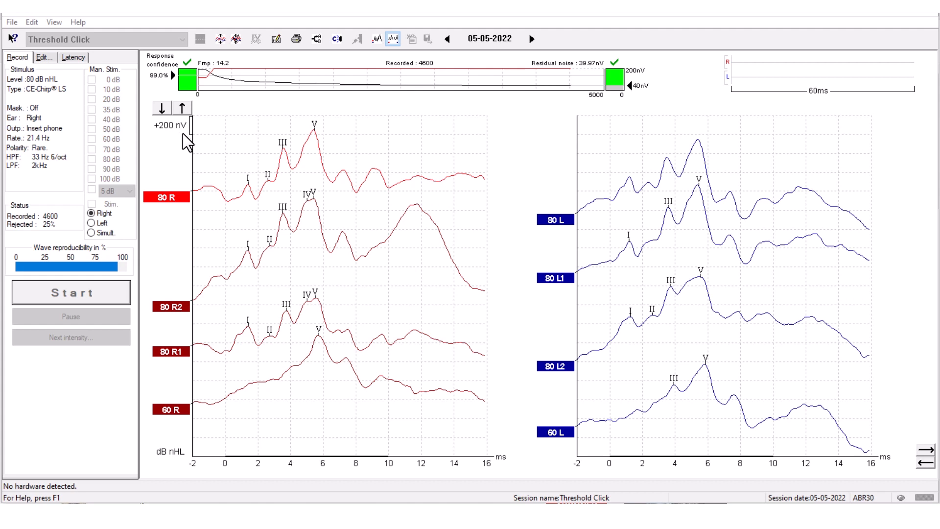
pyautogui.moveTo(318, 124)
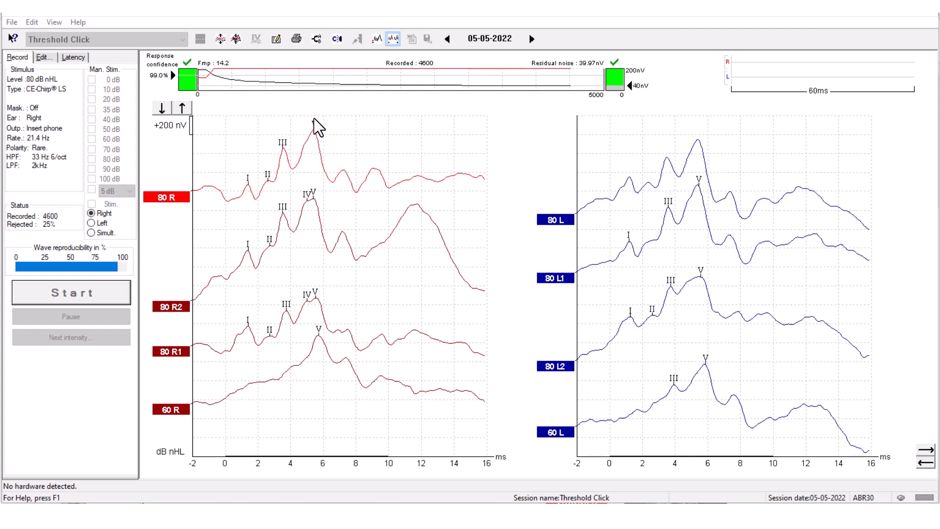
pyautogui.moveTo(184, 109)
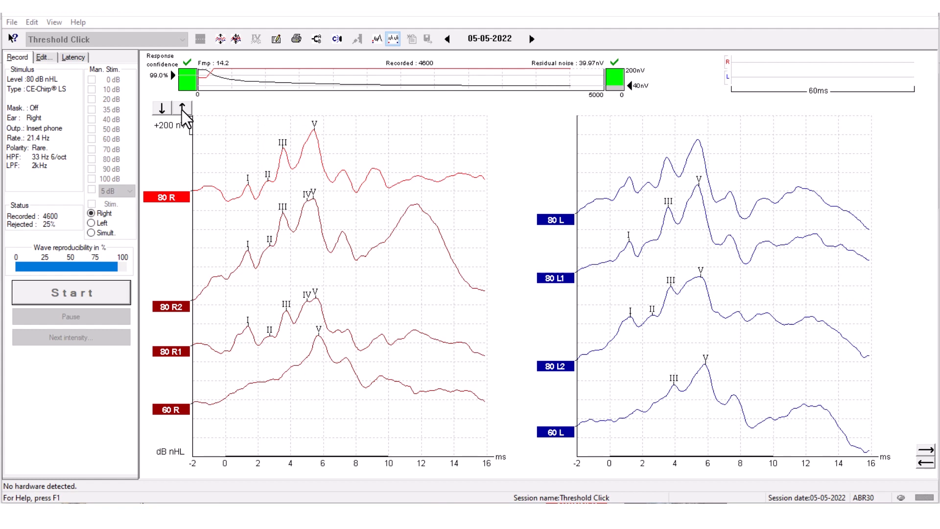
# - Cycle waveform scale back to 200 nV, and EEG range to ±320 µV and back to ±40 µV
pyautogui.click(183, 108)
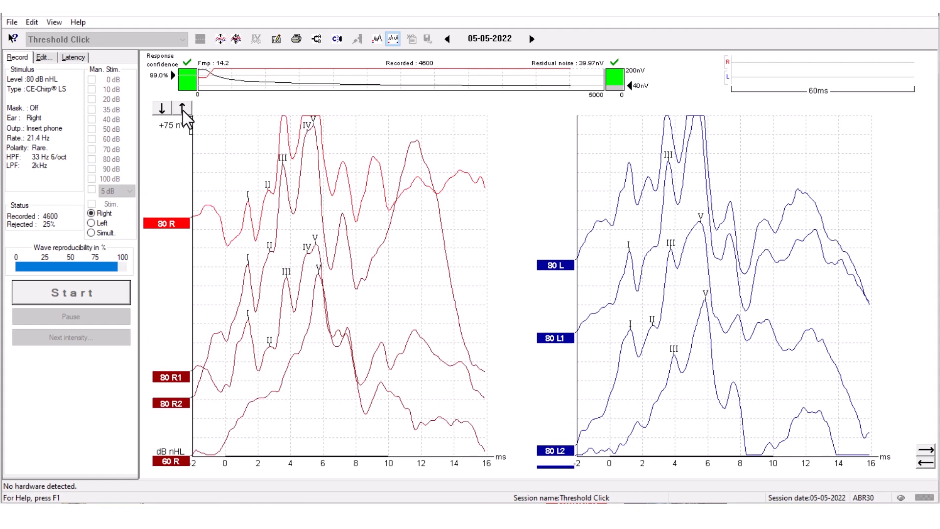
pyautogui.click(159, 108)
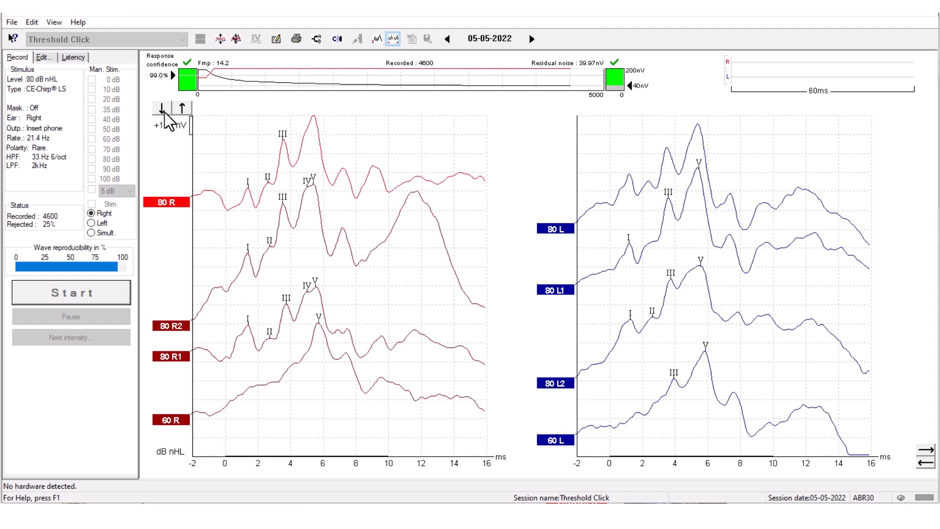
pyautogui.click(184, 109)
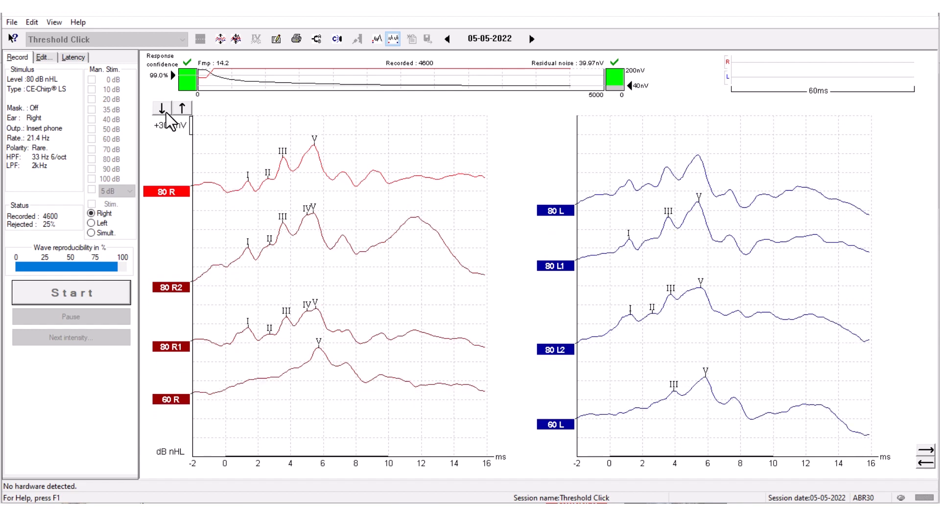
pyautogui.click(184, 109)
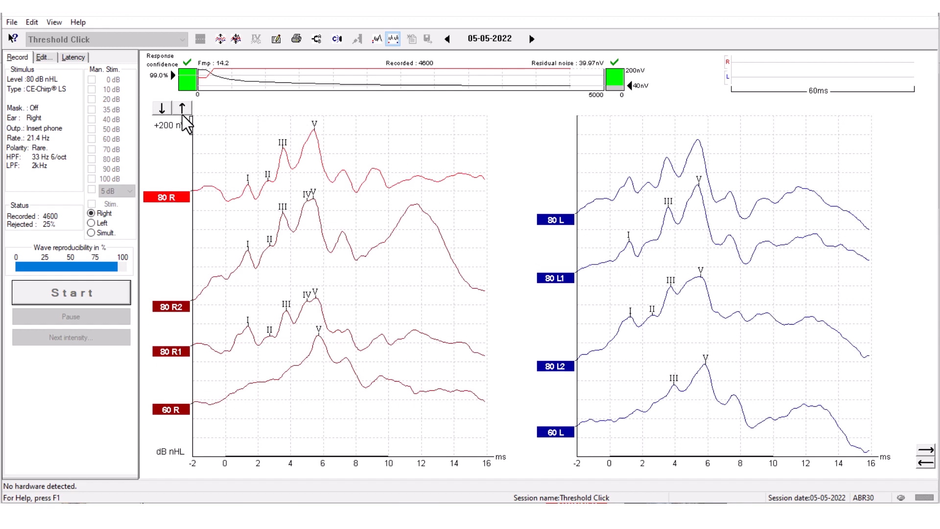
pyautogui.moveTo(252, 180)
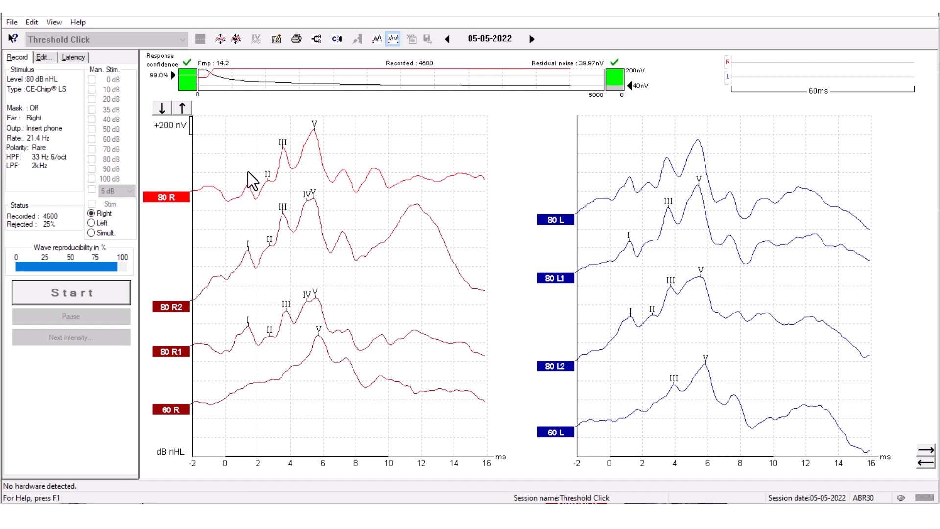
pyautogui.moveTo(261, 208)
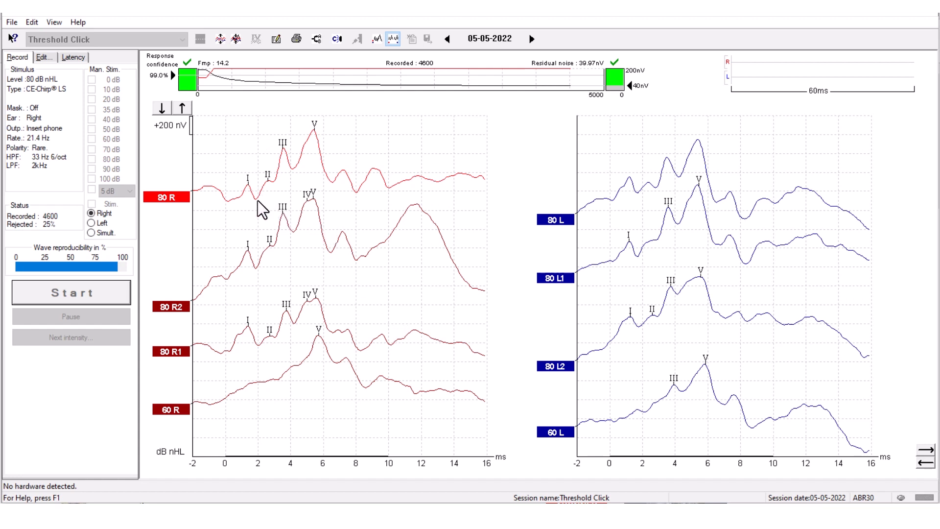
pyautogui.moveTo(494, 469)
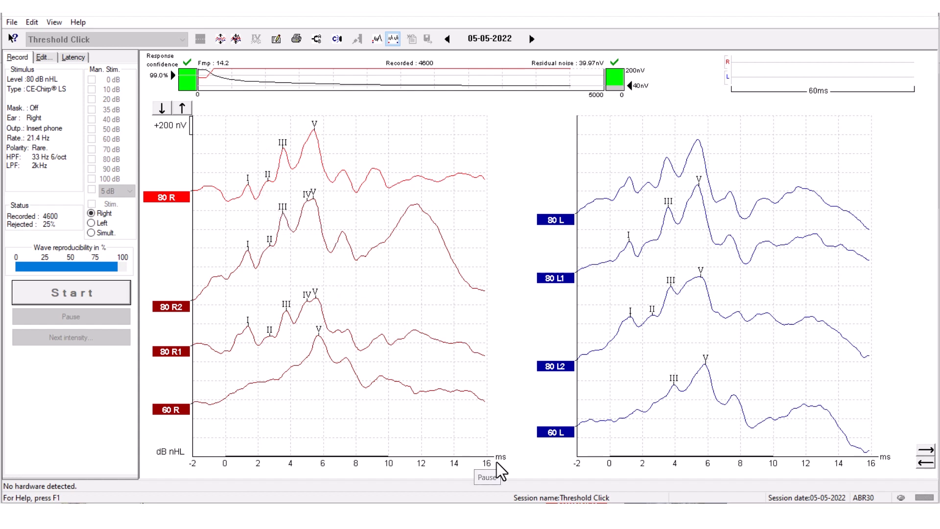
pyautogui.moveTo(171, 78)
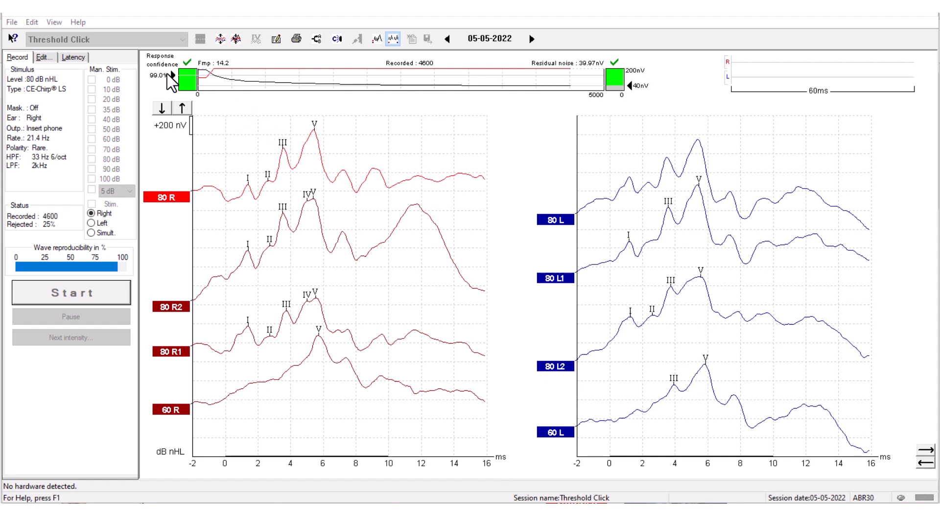
pyautogui.moveTo(399, 98)
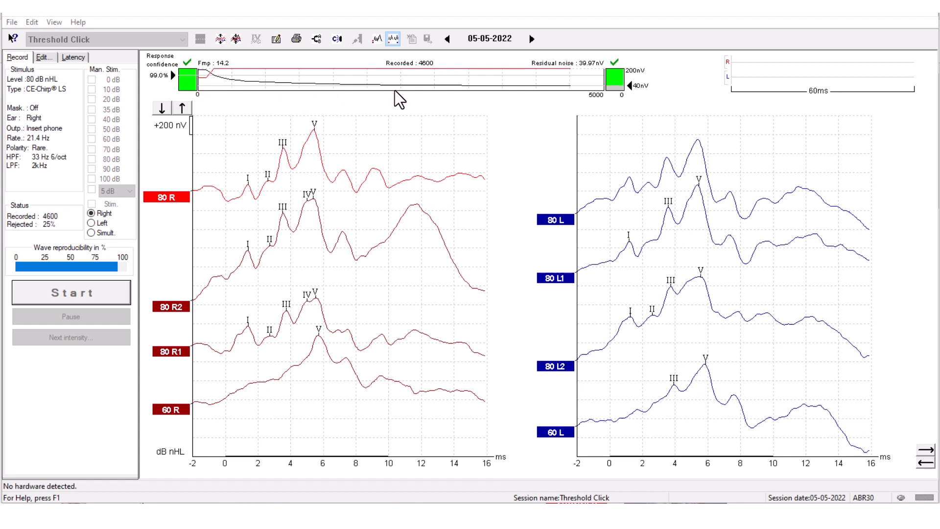
pyautogui.moveTo(352, 112)
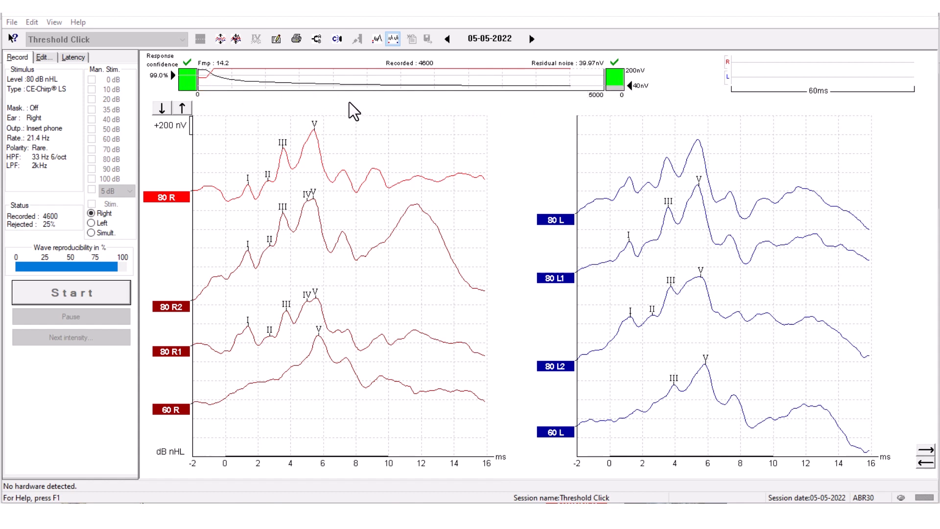
pyautogui.moveTo(467, 99)
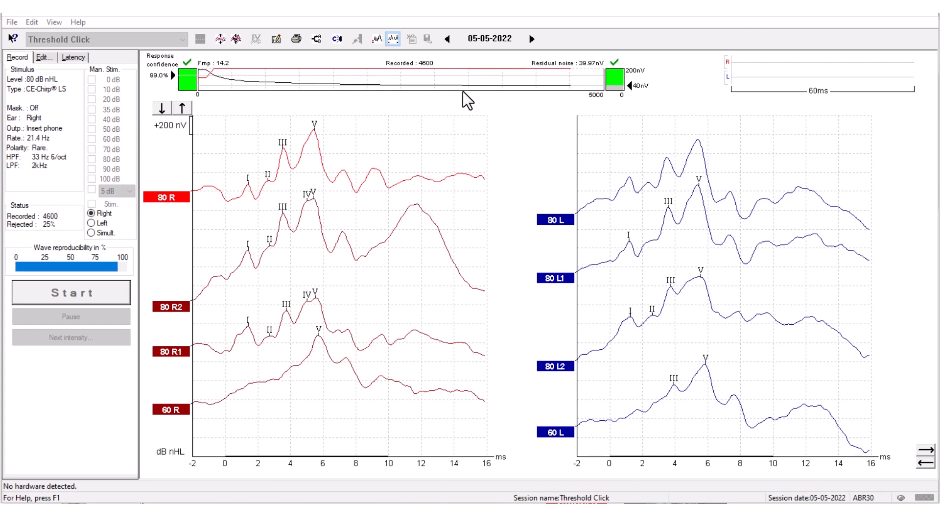
pyautogui.moveTo(312, 99)
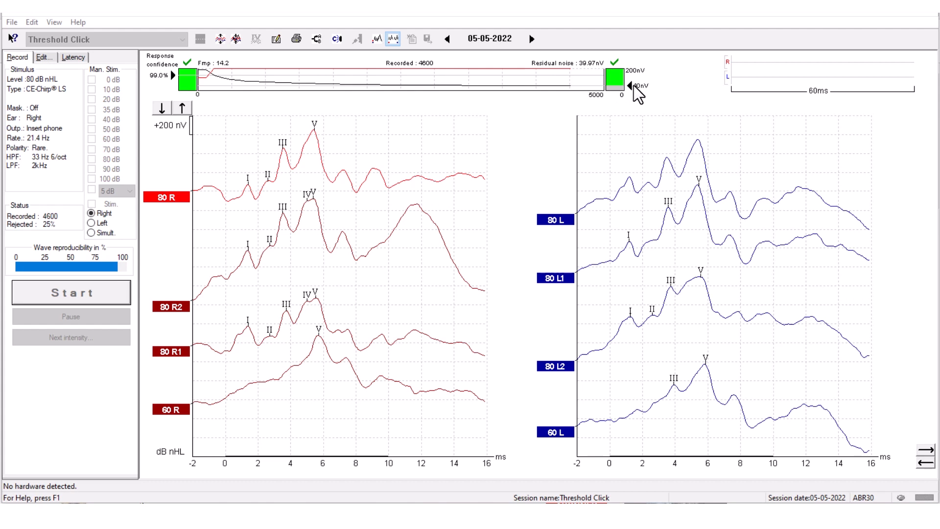
pyautogui.moveTo(353, 83)
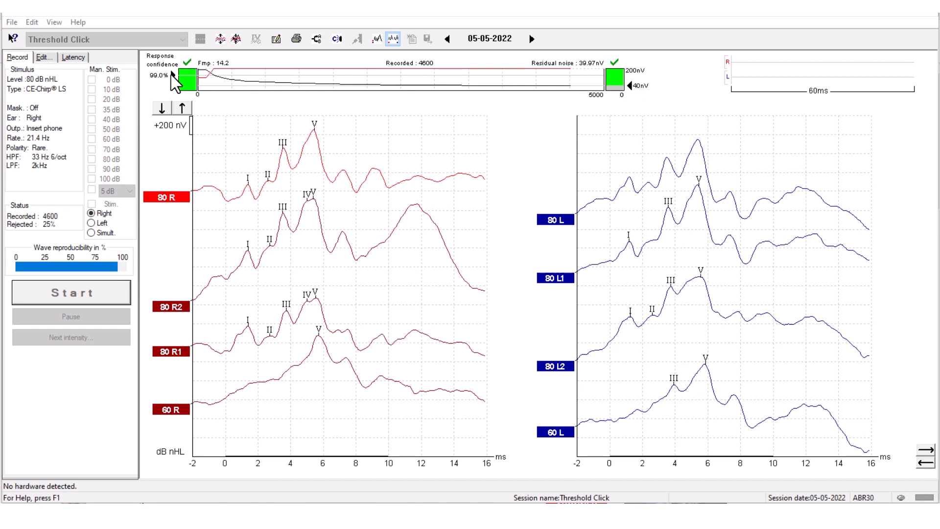
pyautogui.moveTo(166, 88)
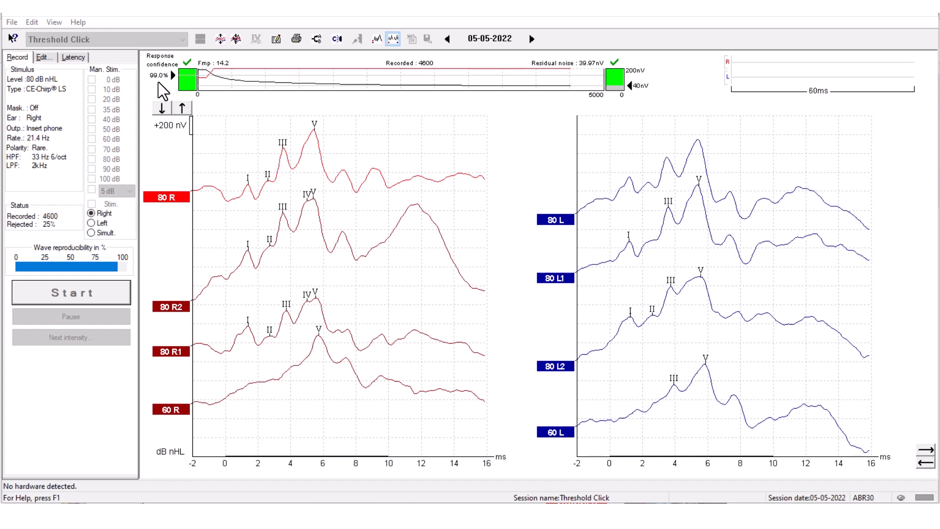
pyautogui.moveTo(183, 87)
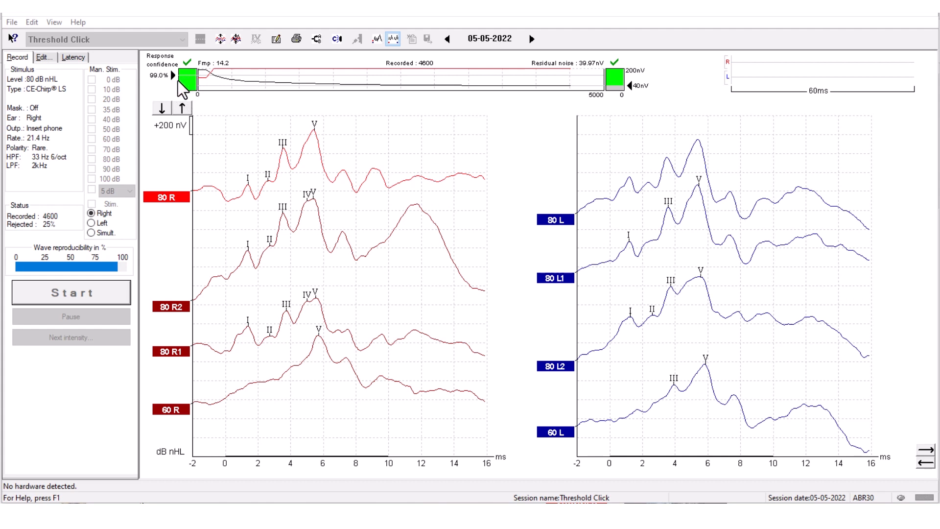
pyautogui.moveTo(627, 93)
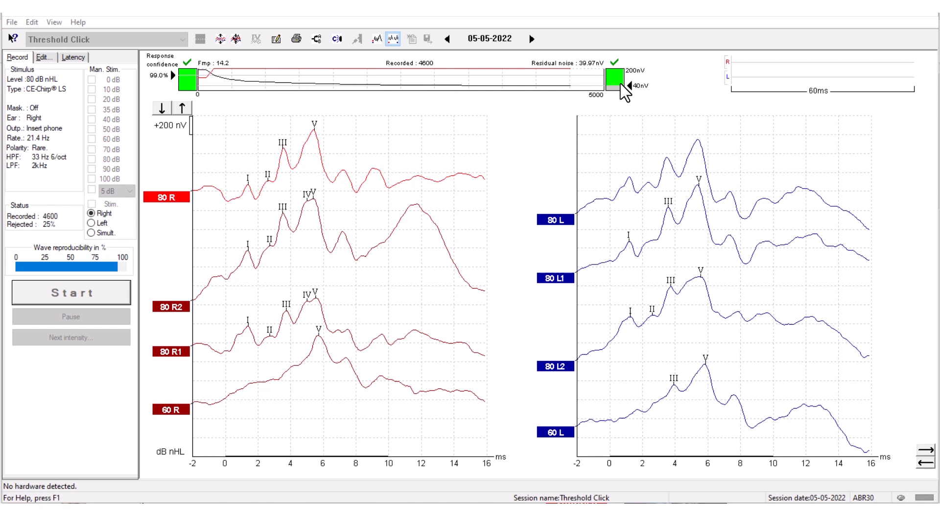
pyautogui.moveTo(627, 95)
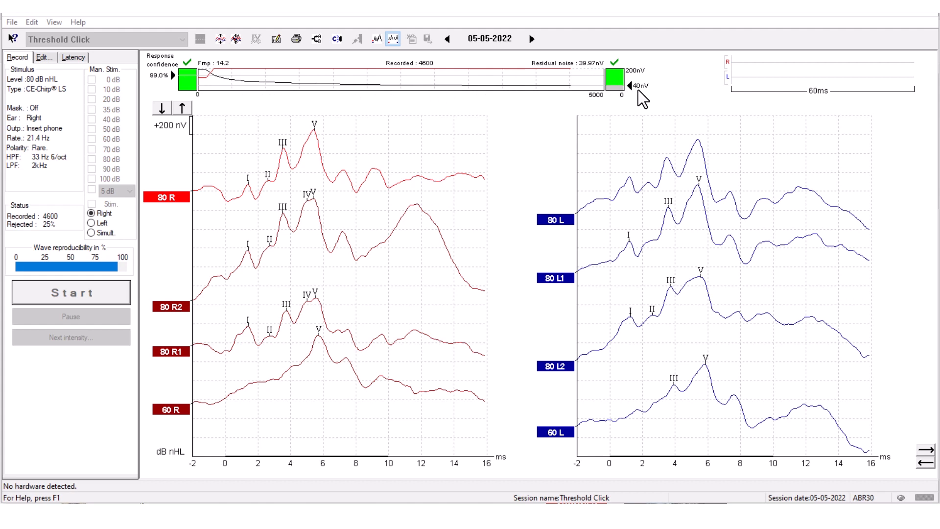
pyautogui.moveTo(619, 105)
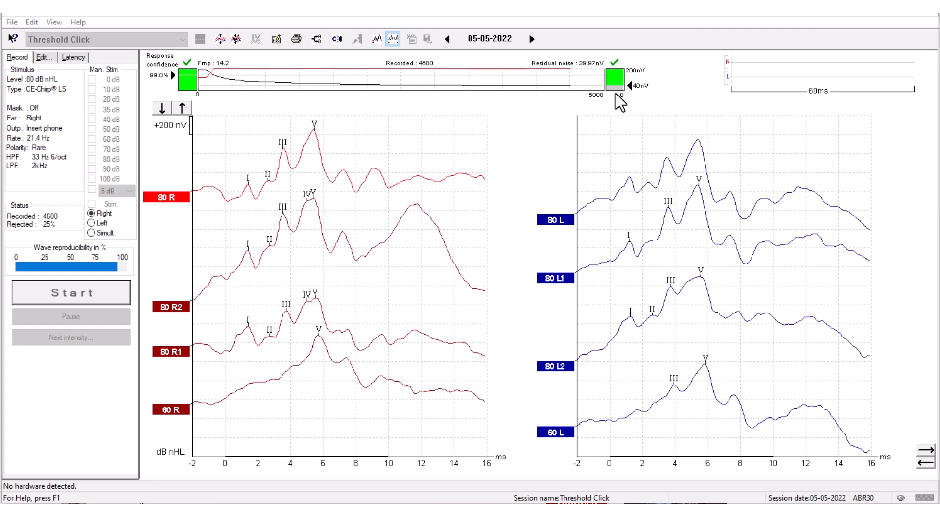
pyautogui.moveTo(521, 457)
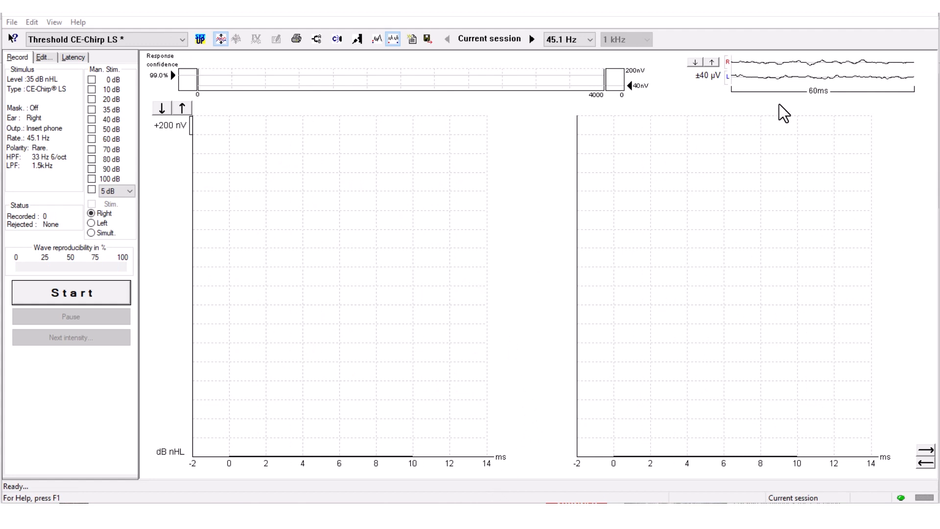
pyautogui.moveTo(863, 96)
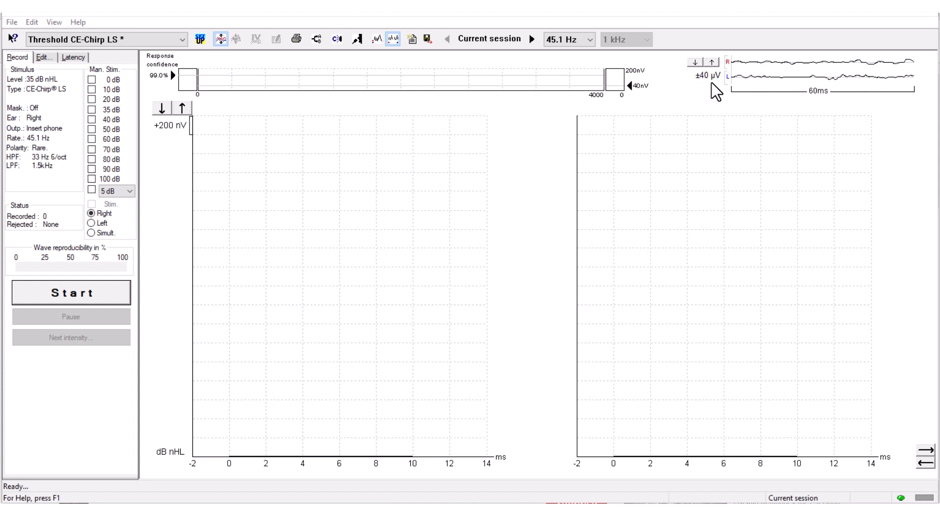
pyautogui.moveTo(673, 101)
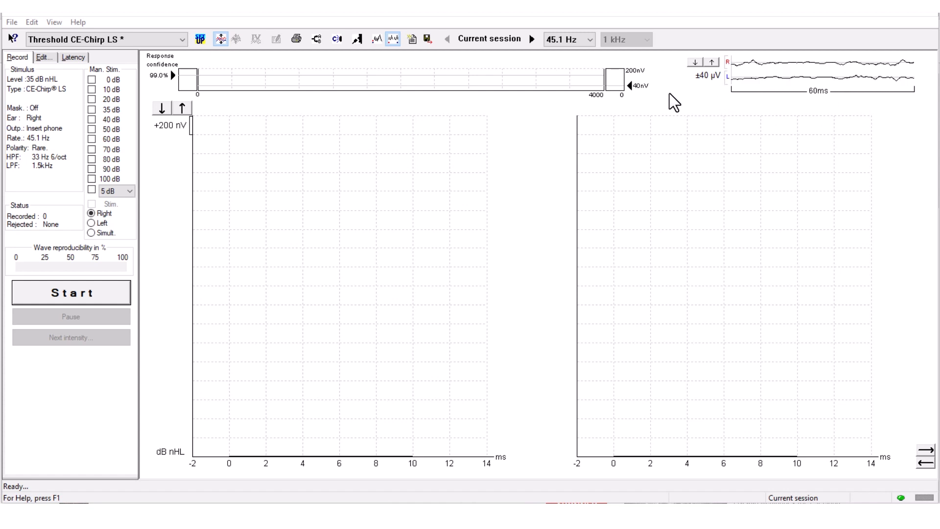
pyautogui.moveTo(713, 106)
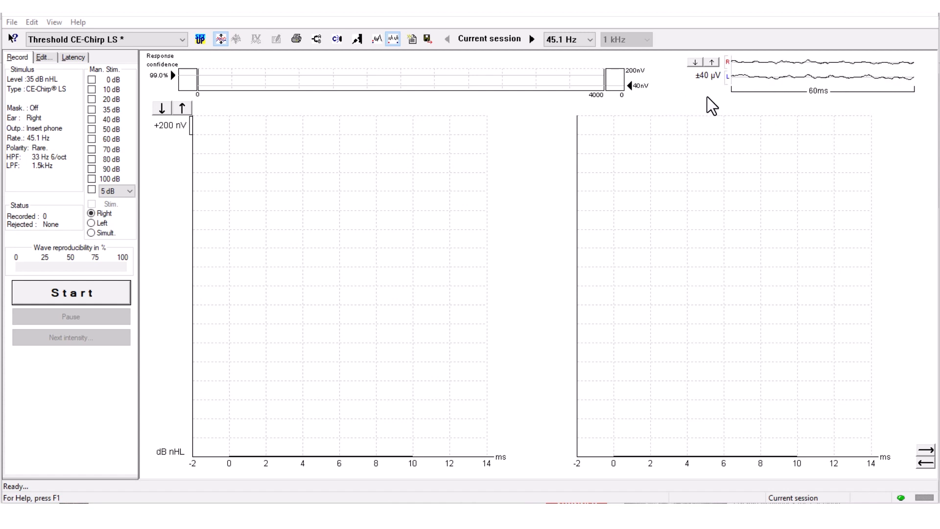
pyautogui.moveTo(754, 75)
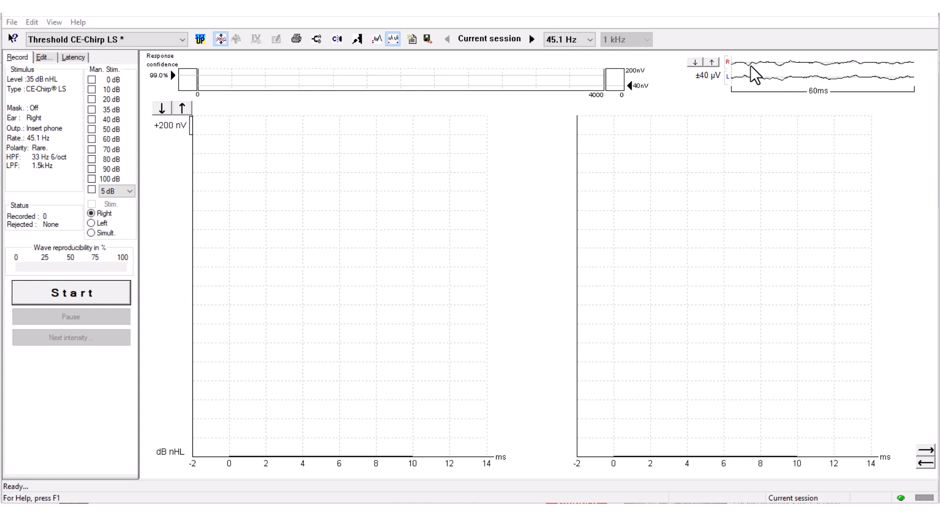
pyautogui.moveTo(879, 75)
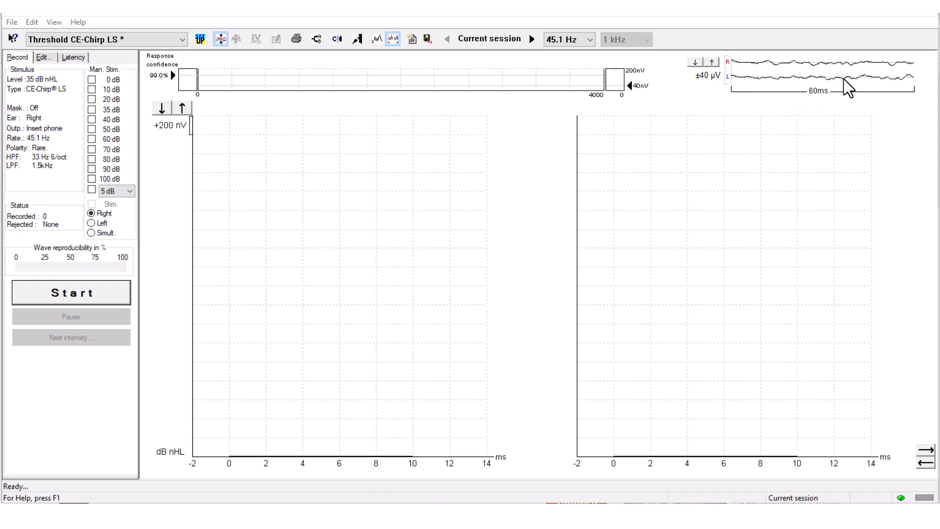
pyautogui.moveTo(716, 94)
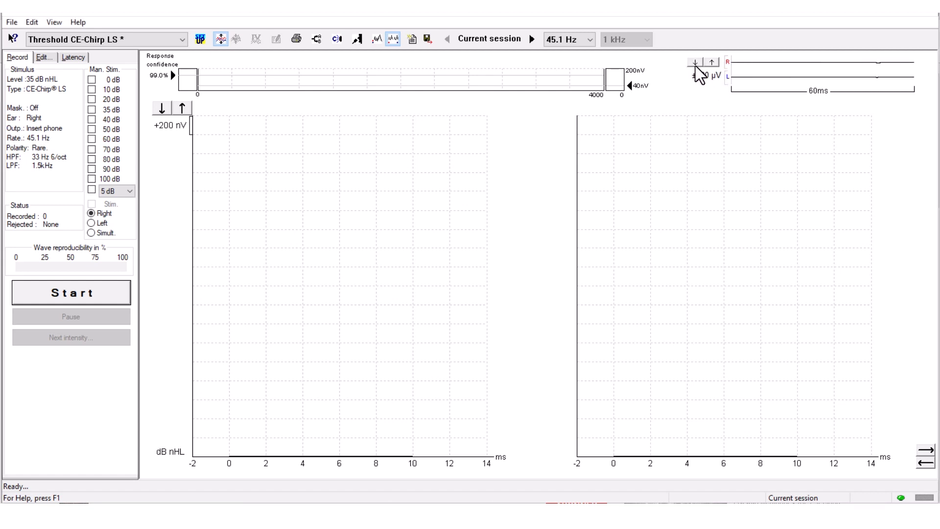
pyautogui.click(712, 62)
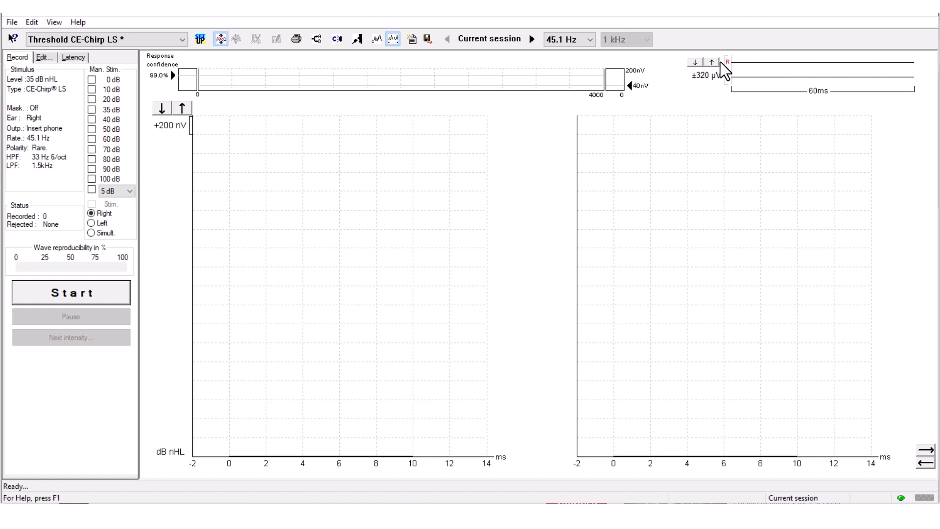
pyautogui.click(694, 62)
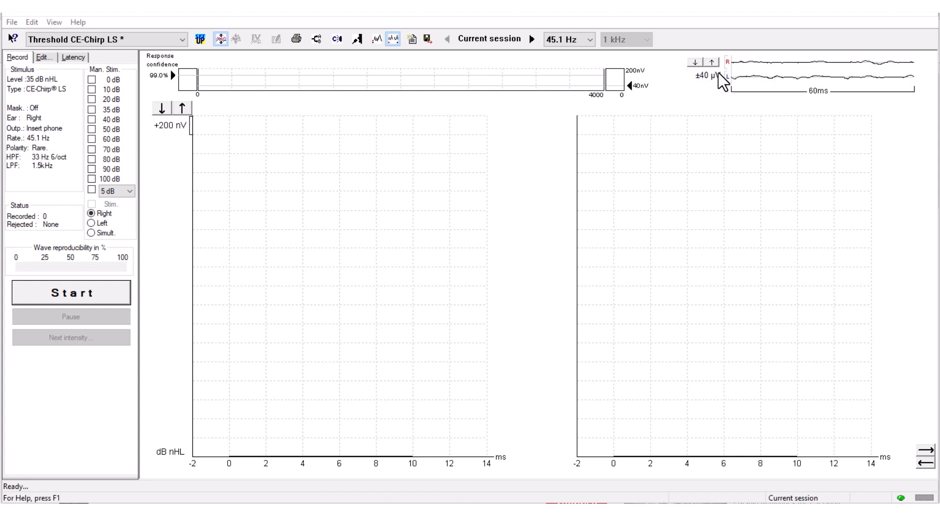
pyautogui.moveTo(93, 296)
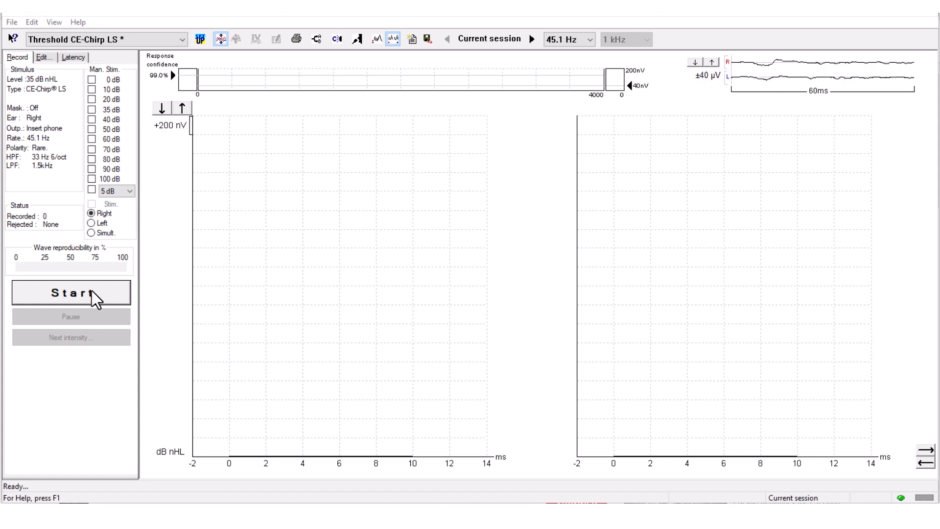
# - Start recording the right-ear CE-Chirp LS threshold test at 35 dB nHL
pyautogui.click(70, 293)
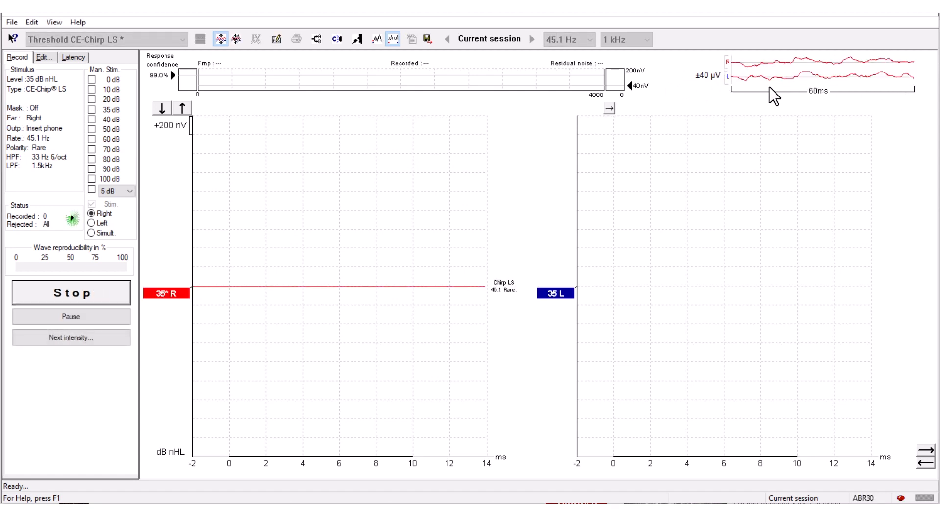